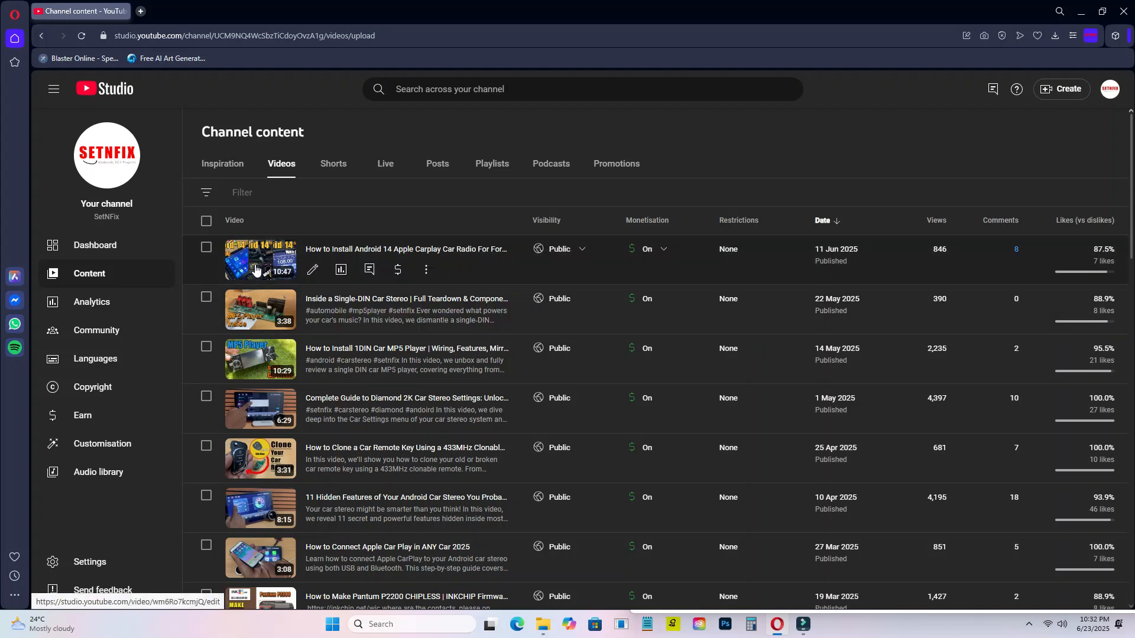
# Step: Show the options menu for the newest video, How to Install Android 14 Apple Carplay Car Radio
pyautogui.click(426, 269)
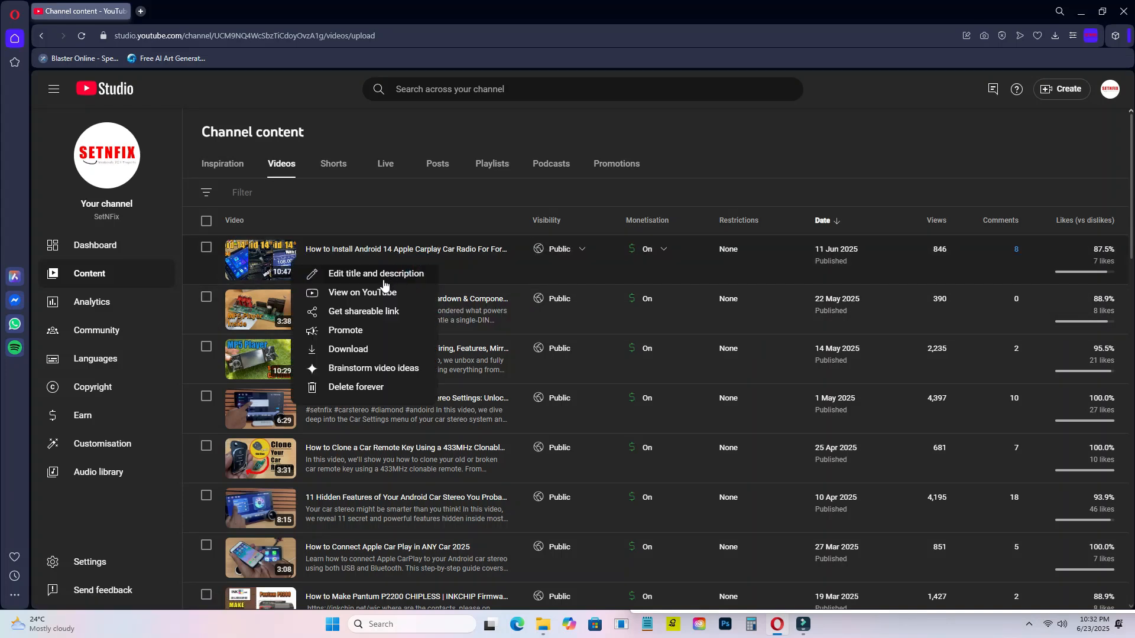